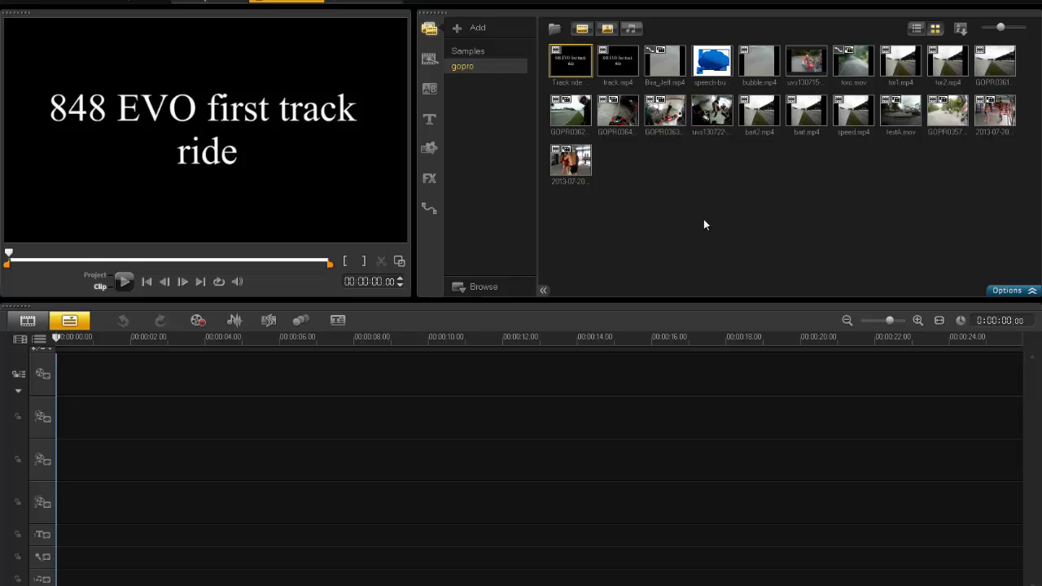
mouse_move(688, 265)
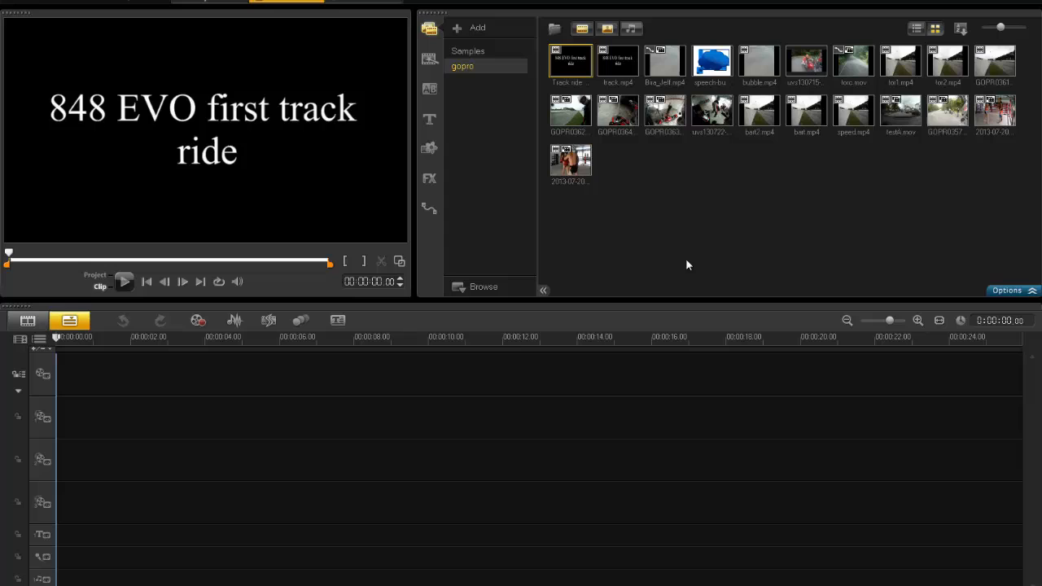
mouse_move(688, 257)
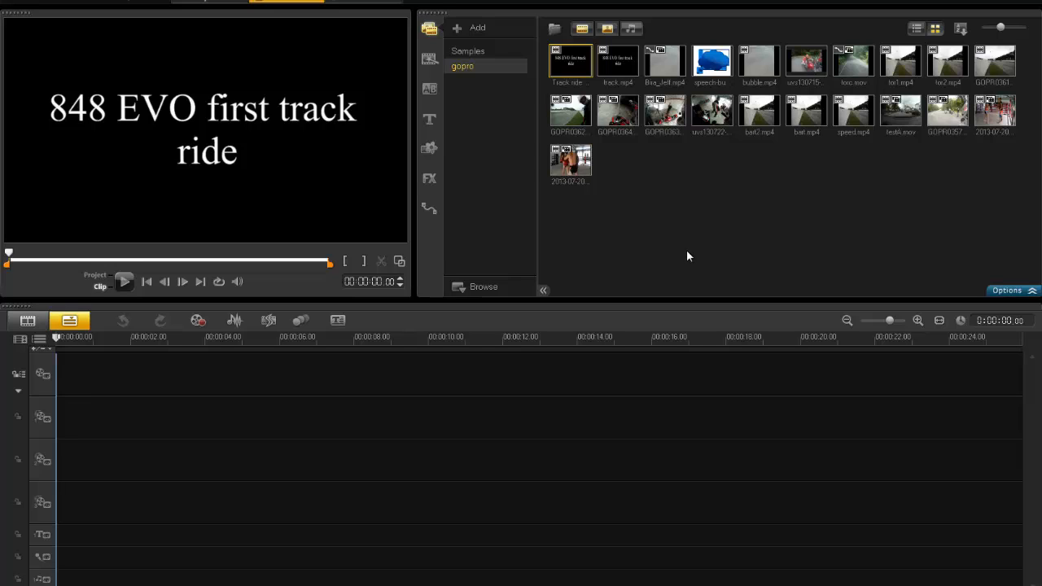
mouse_move(673, 242)
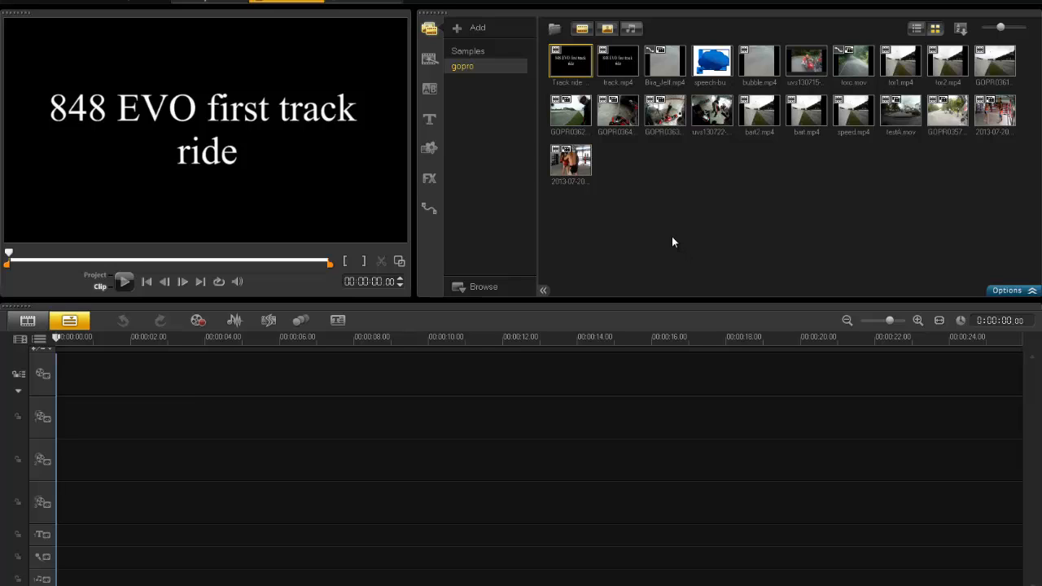
mouse_move(666, 253)
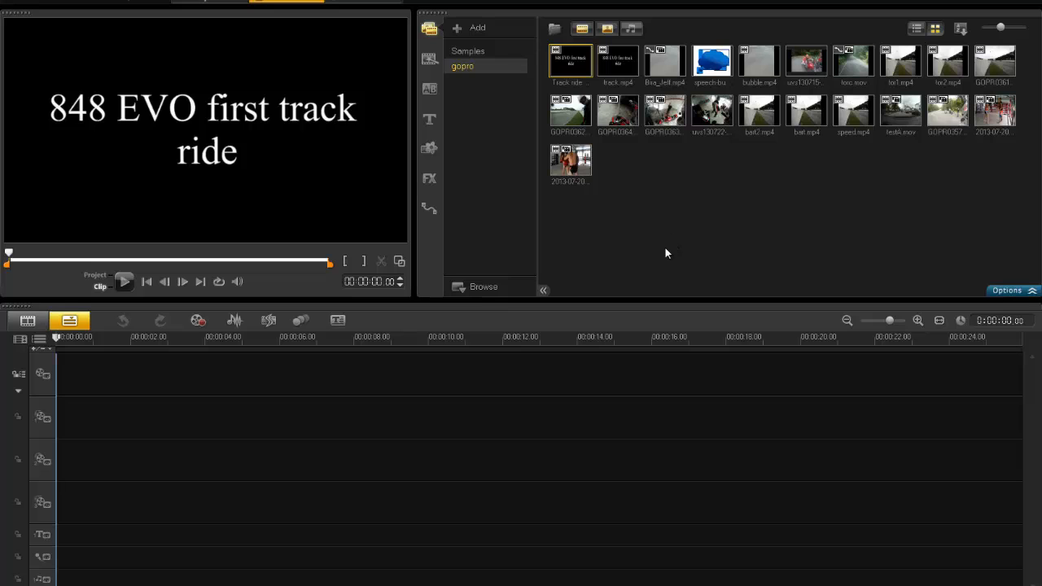
mouse_move(994, 126)
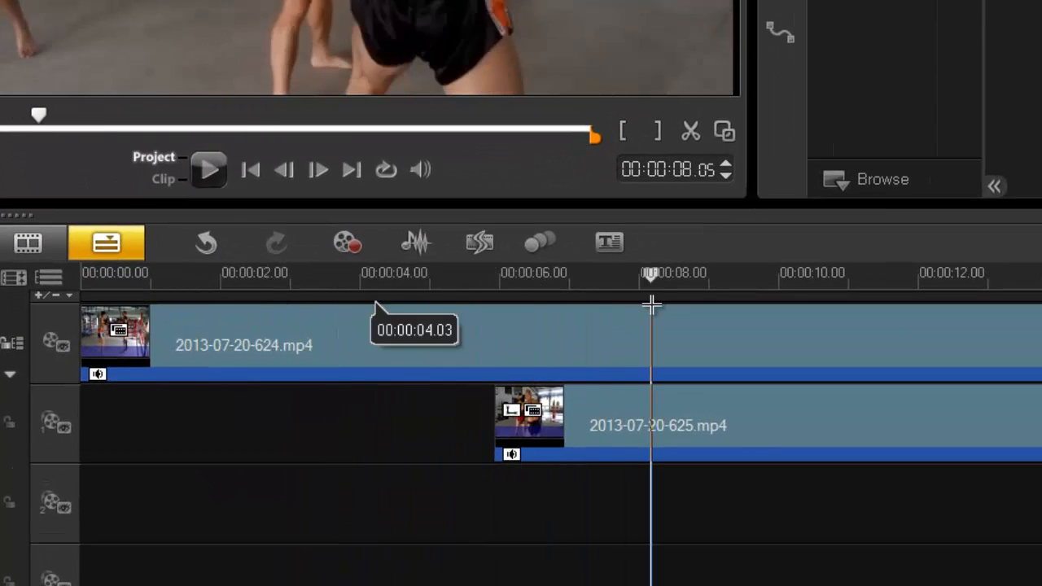
- Place clip 624 on the Video Track and clip 625 on Overlay Track 1, then check Settings
click(429, 273)
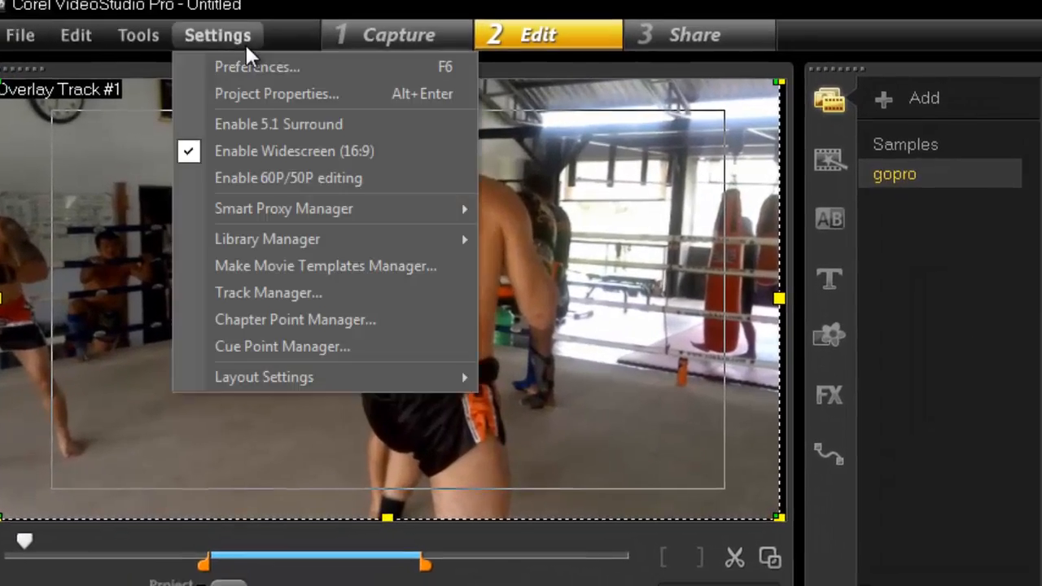
click(257, 67)
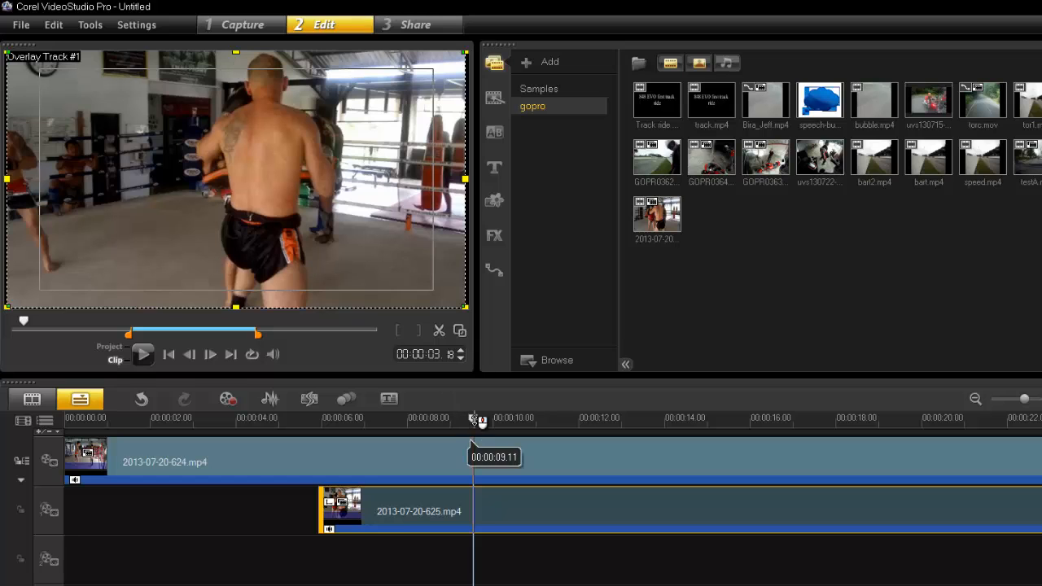
- Split the 624 main clip where the overlay clip begins, near six seconds, and advance past the cut
drag(475, 418, 259, 418)
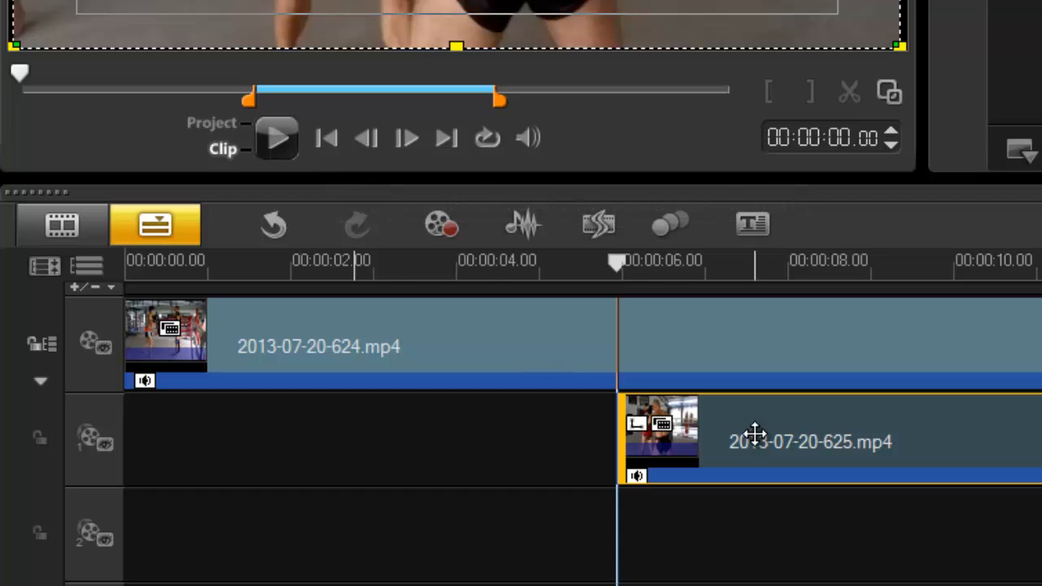
mouse_move(839, 350)
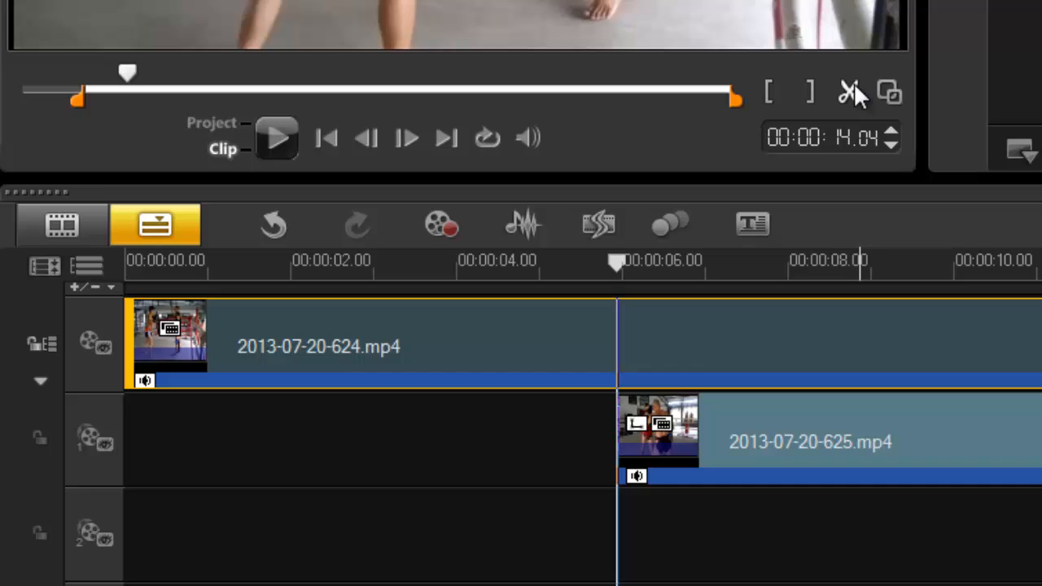
click(850, 92)
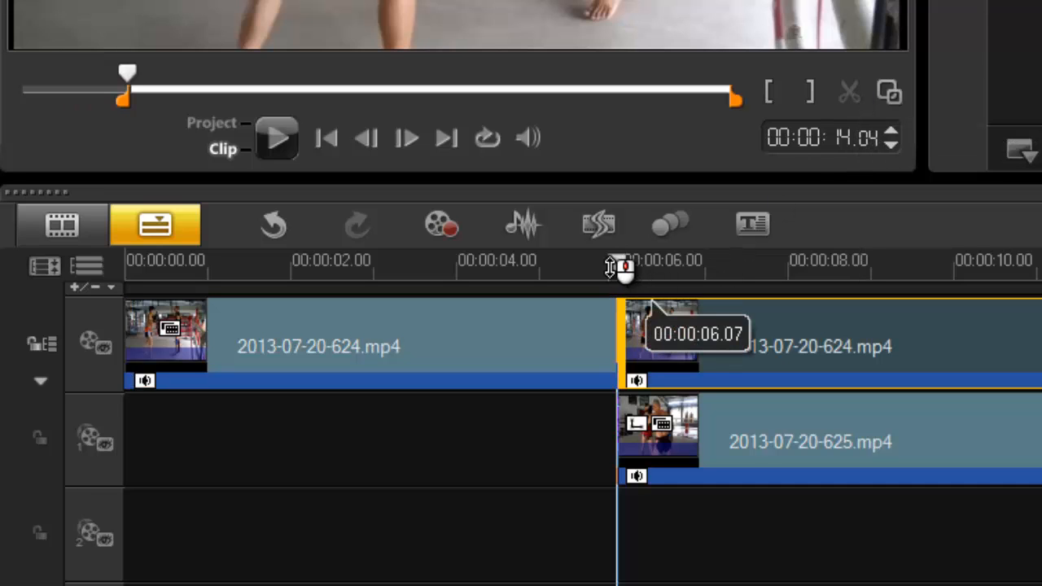
drag(620, 268, 692, 259)
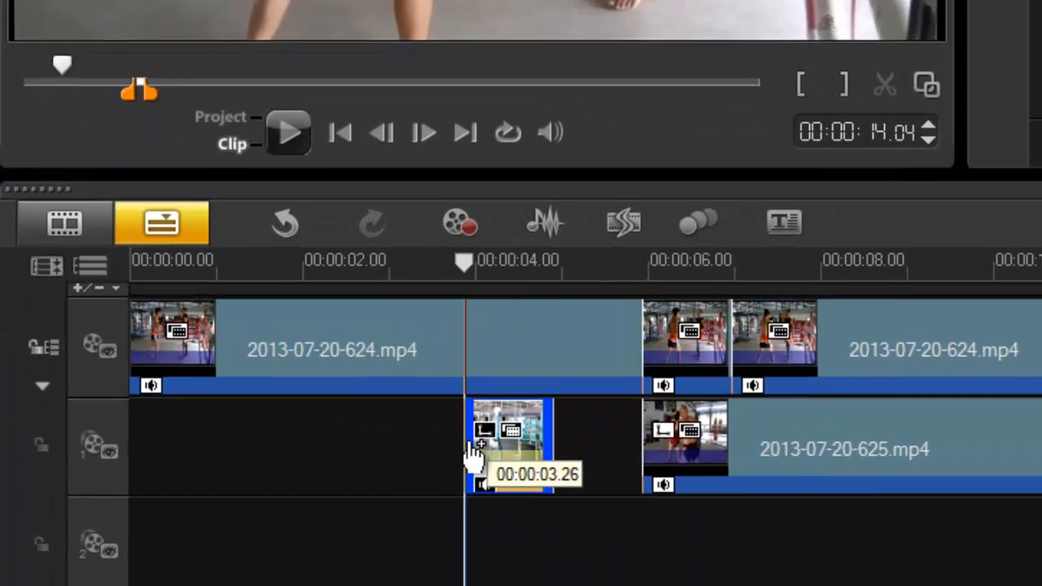
- Drop the copied piece onto Overlay Track 1 just before clip 625, creating a crossfade
click(513, 439)
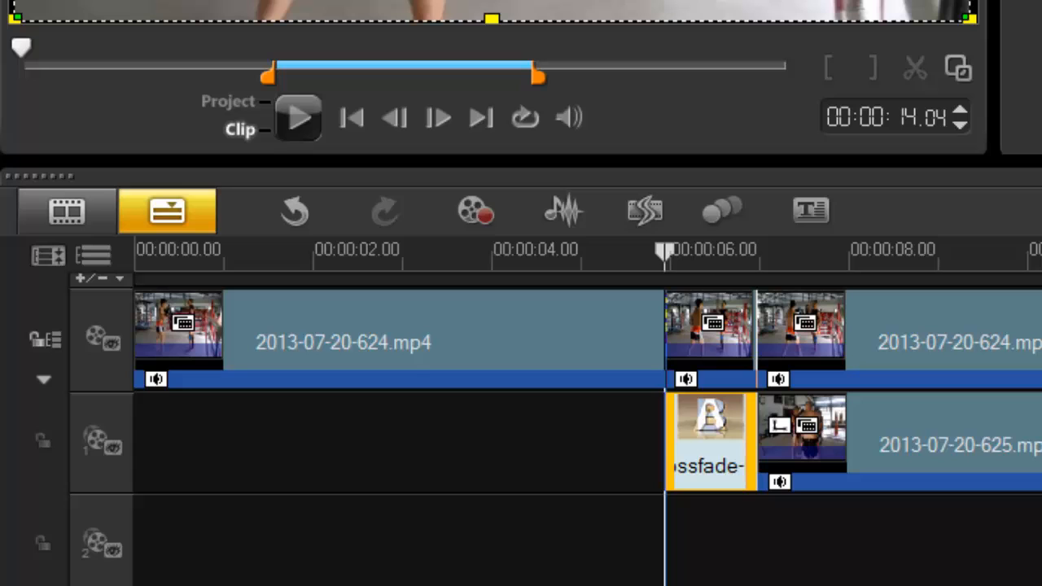
click(583, 250)
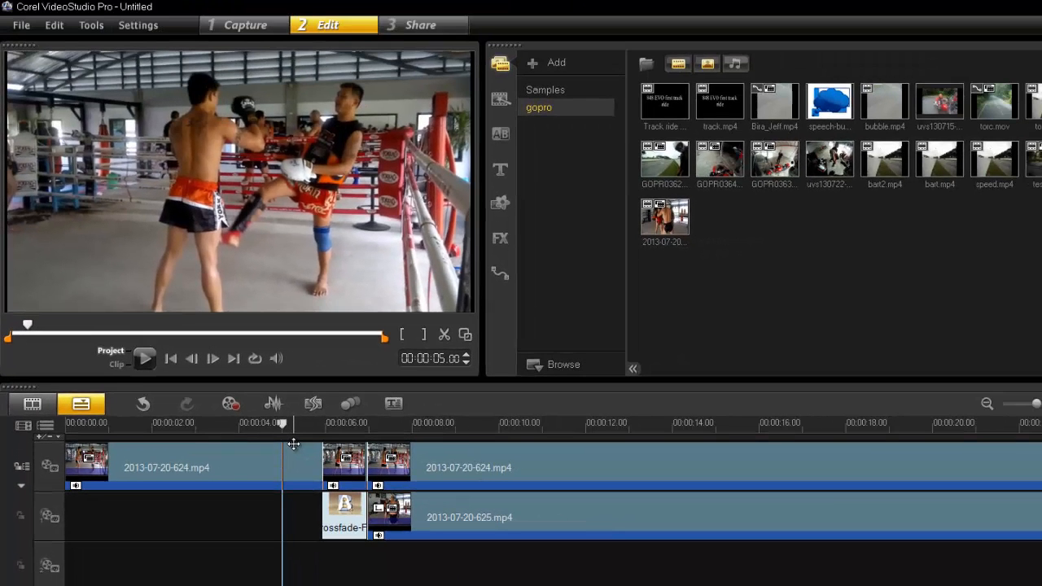
mouse_move(132, 44)
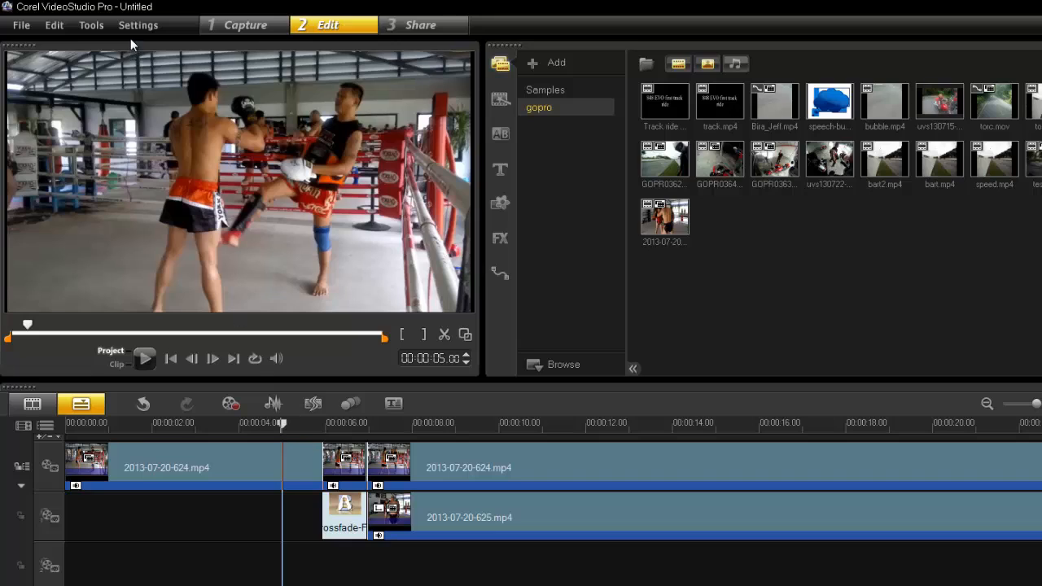
- Set the default transition effect in Edit preferences to F/X - Crossfade
click(138, 24)
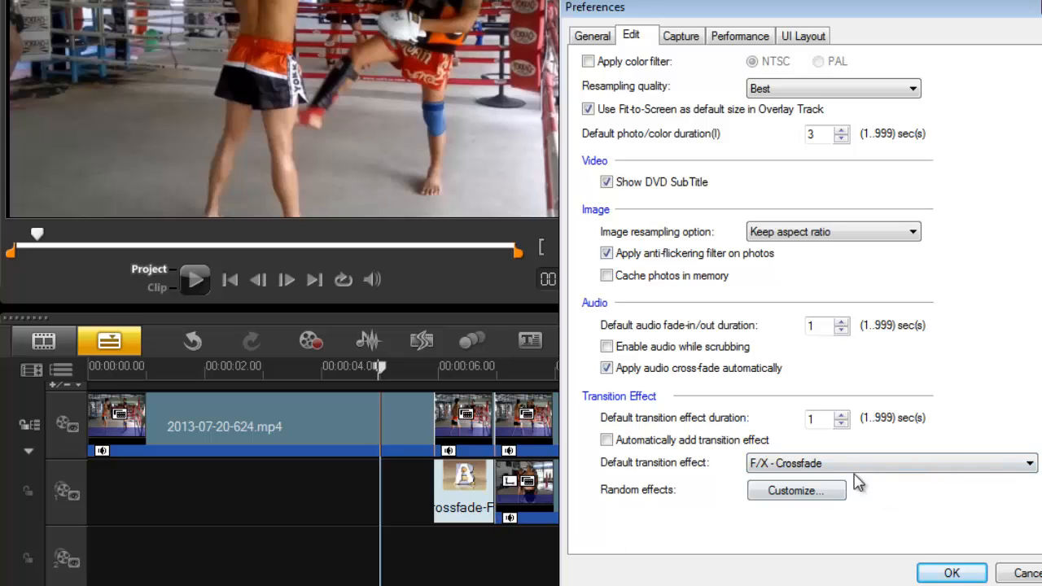
click(1029, 463)
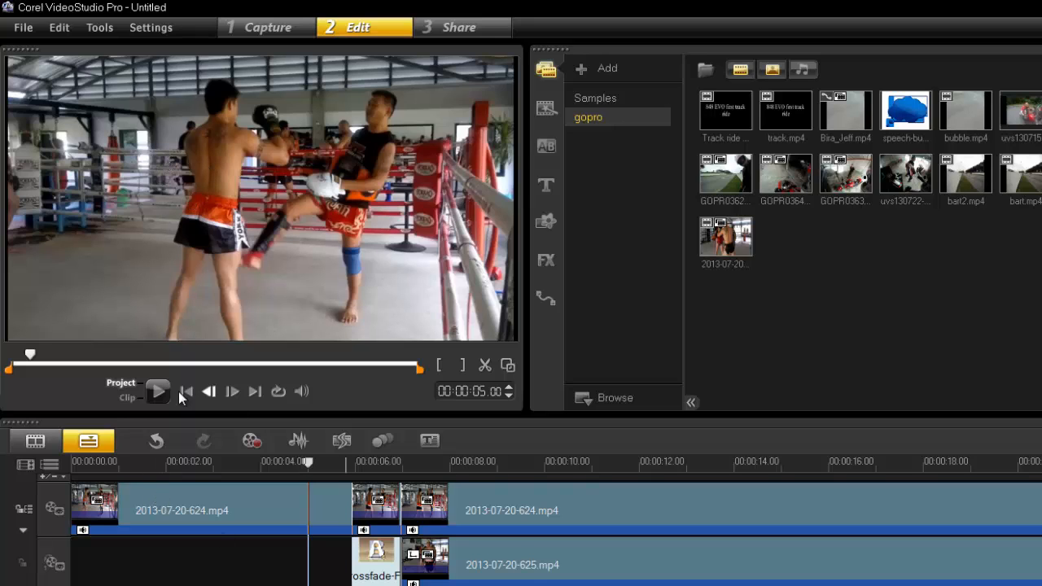
- Preview playback through the first crossfade from just before it, then stop
click(158, 392)
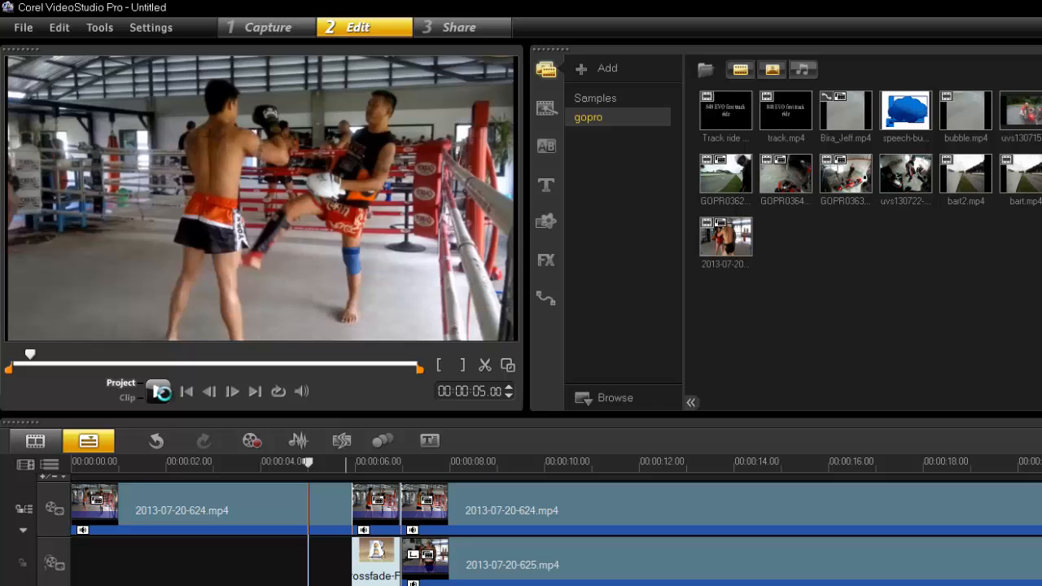
click(158, 391)
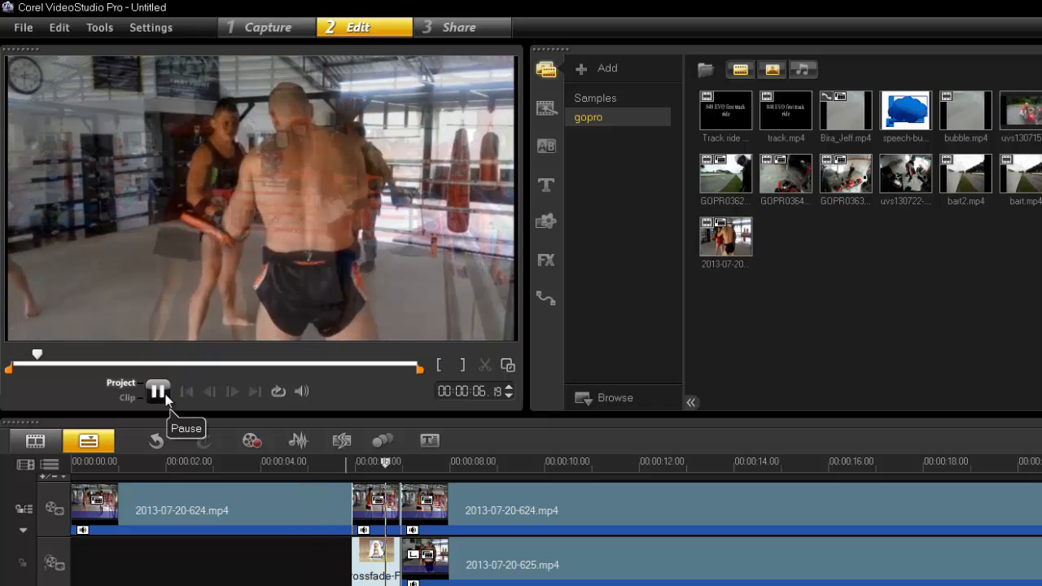
click(158, 392)
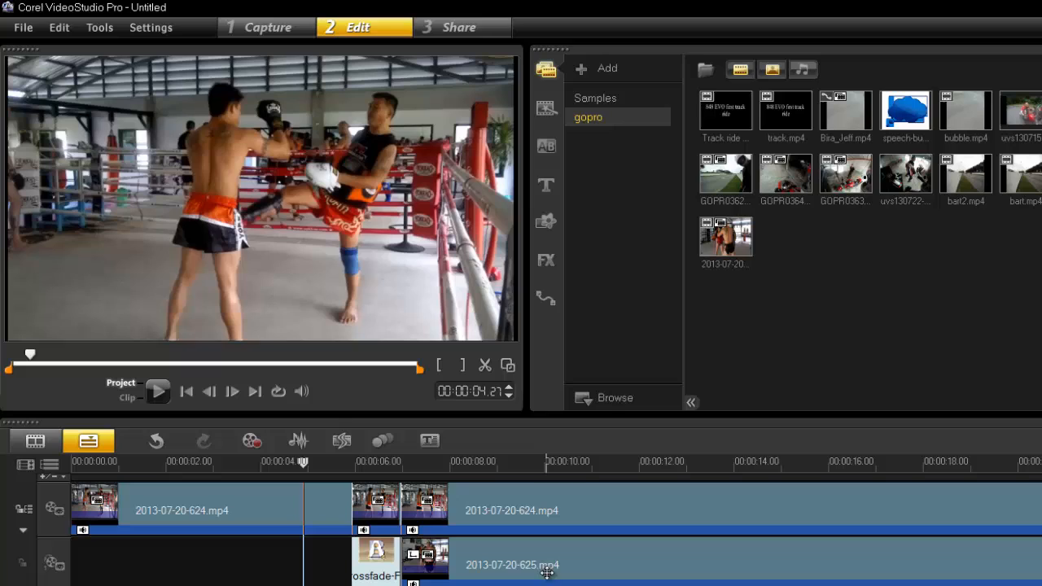
mouse_move(903, 560)
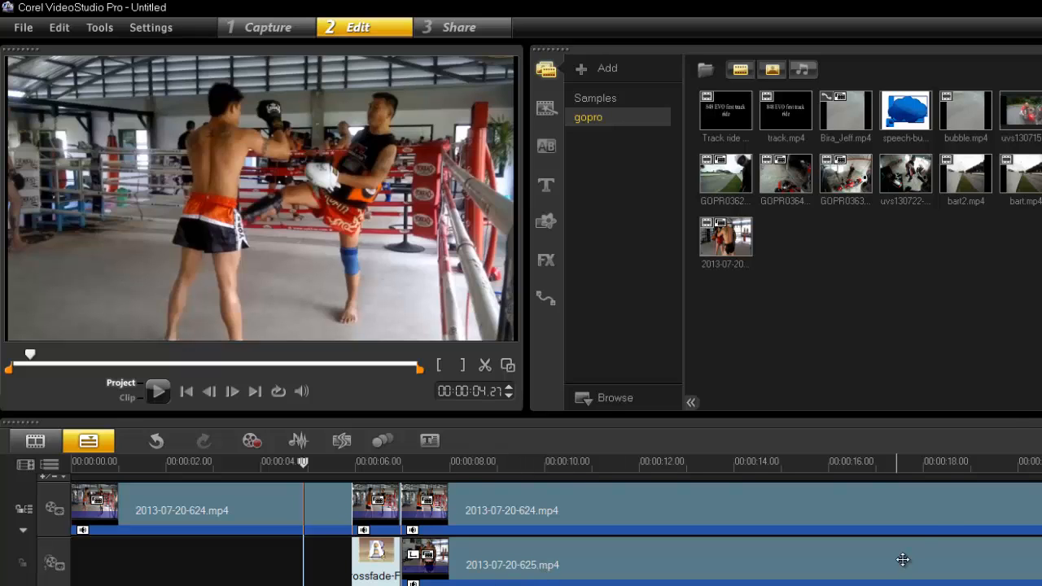
mouse_move(902, 560)
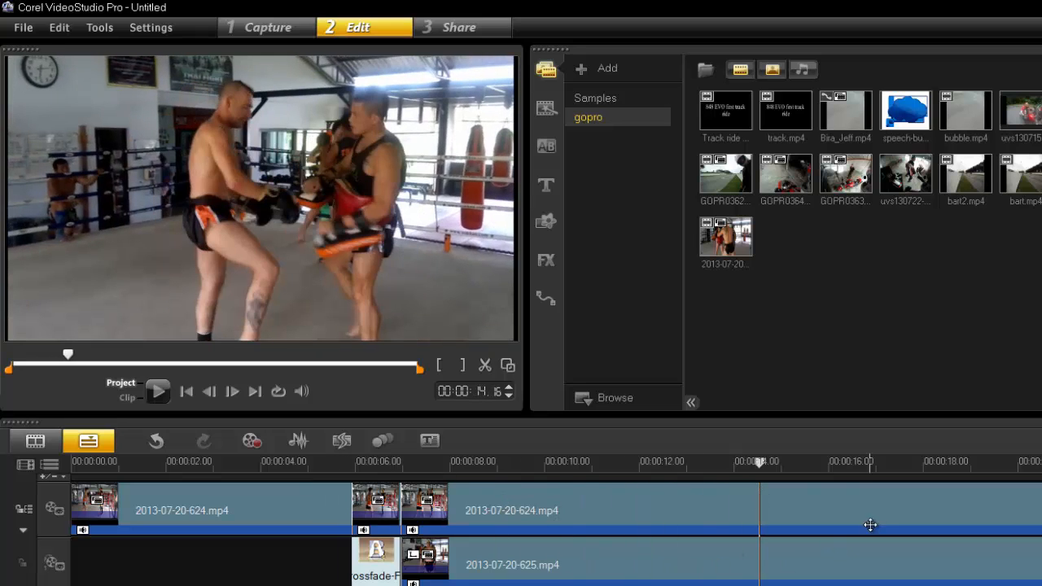
mouse_move(880, 517)
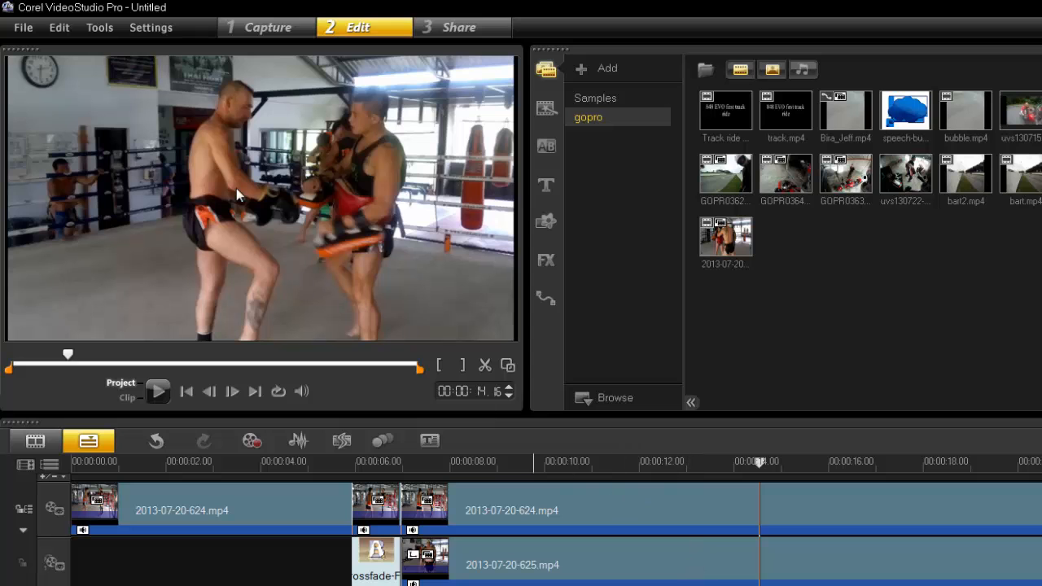
mouse_move(721, 480)
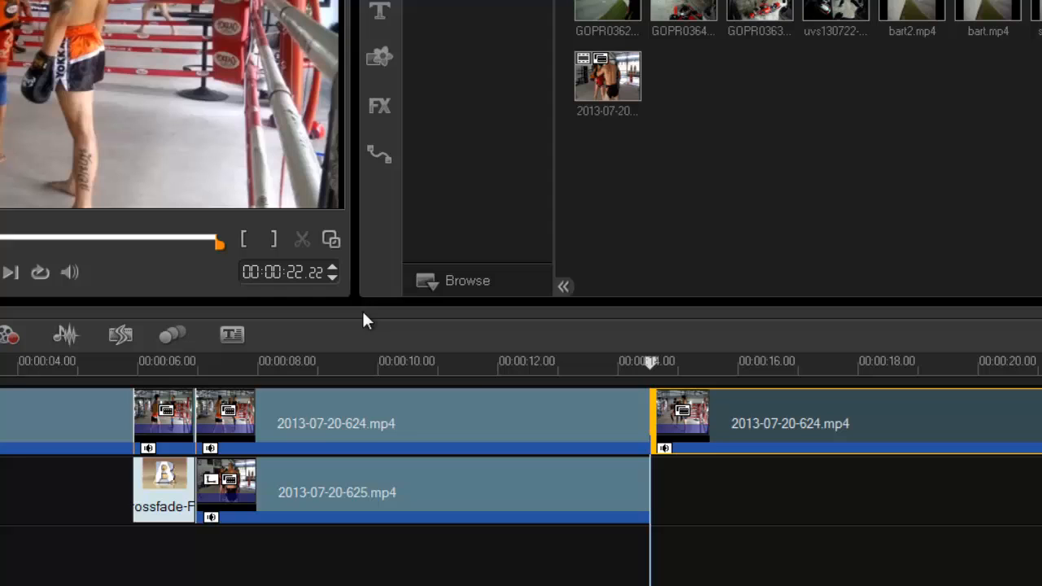
- Split the 624 main clip near 14 seconds and bring up the short piece's actions to copy it
click(598, 362)
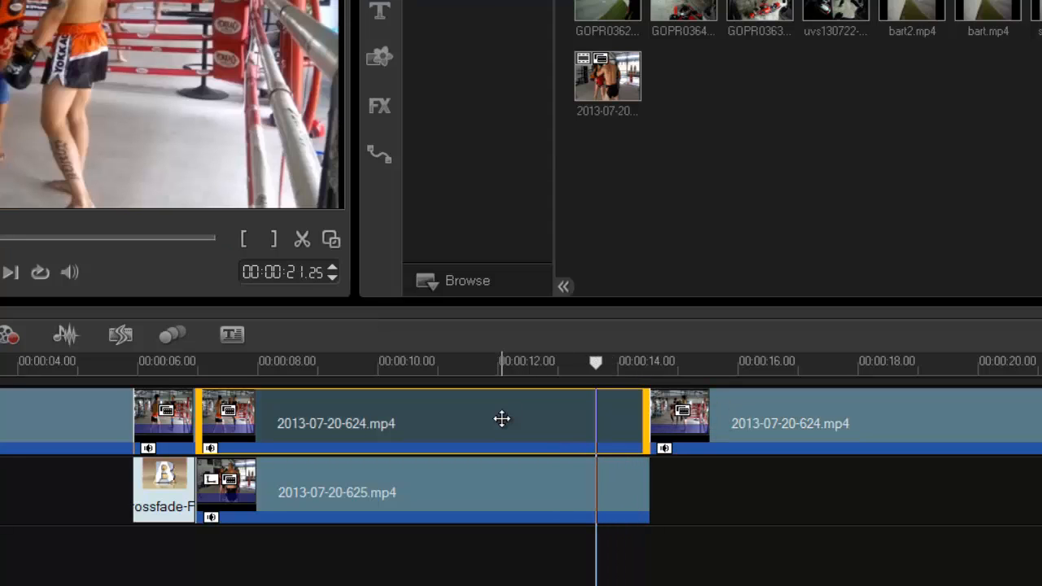
click(623, 419)
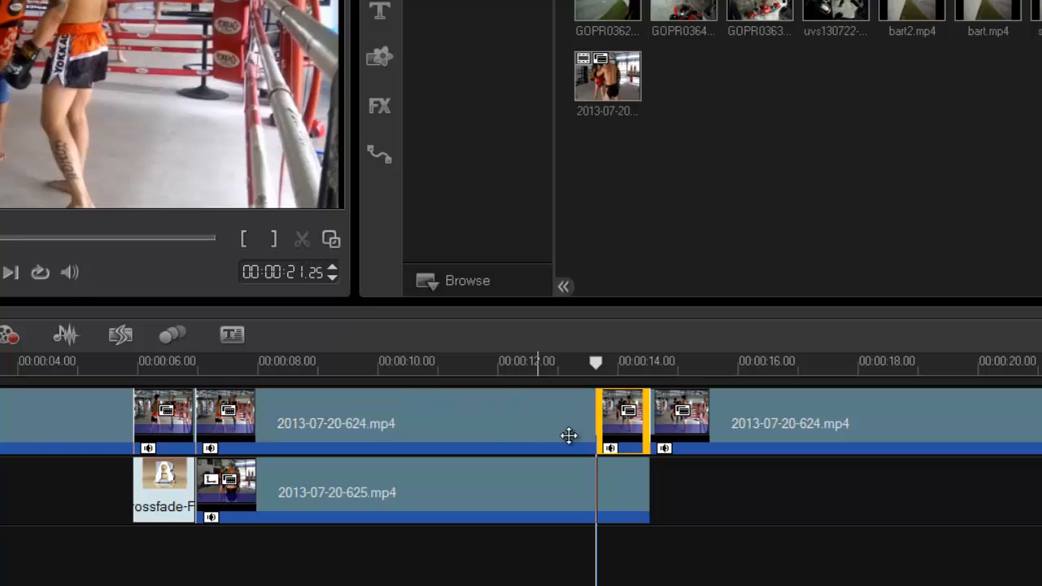
mouse_move(637, 421)
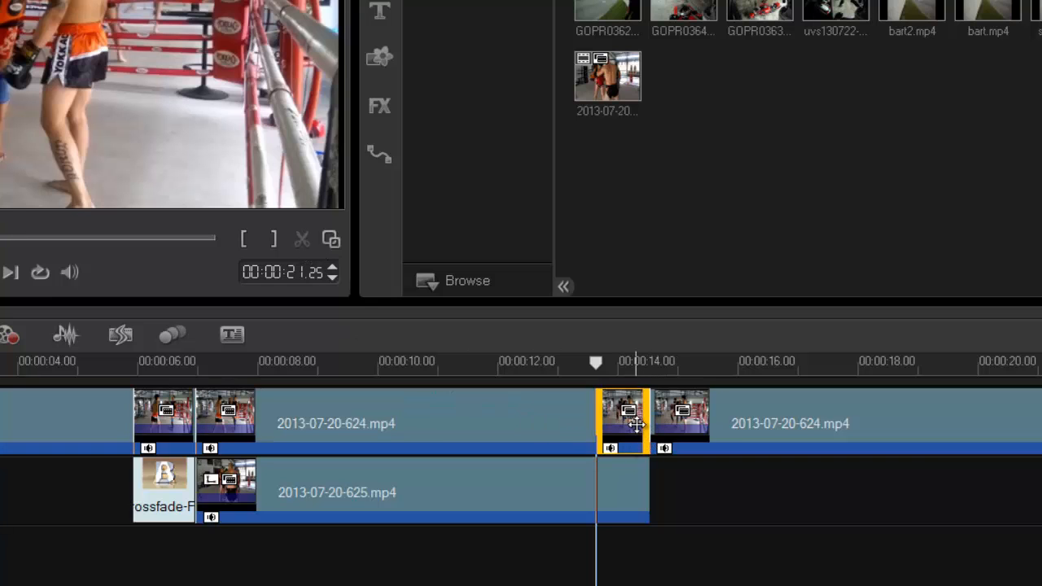
right_click(623, 420)
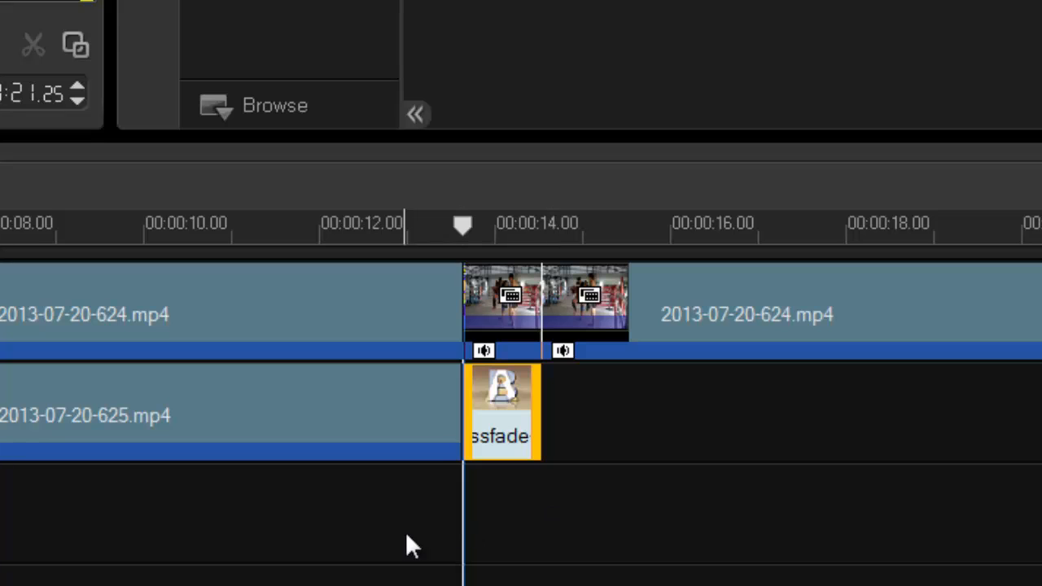
mouse_move(362, 425)
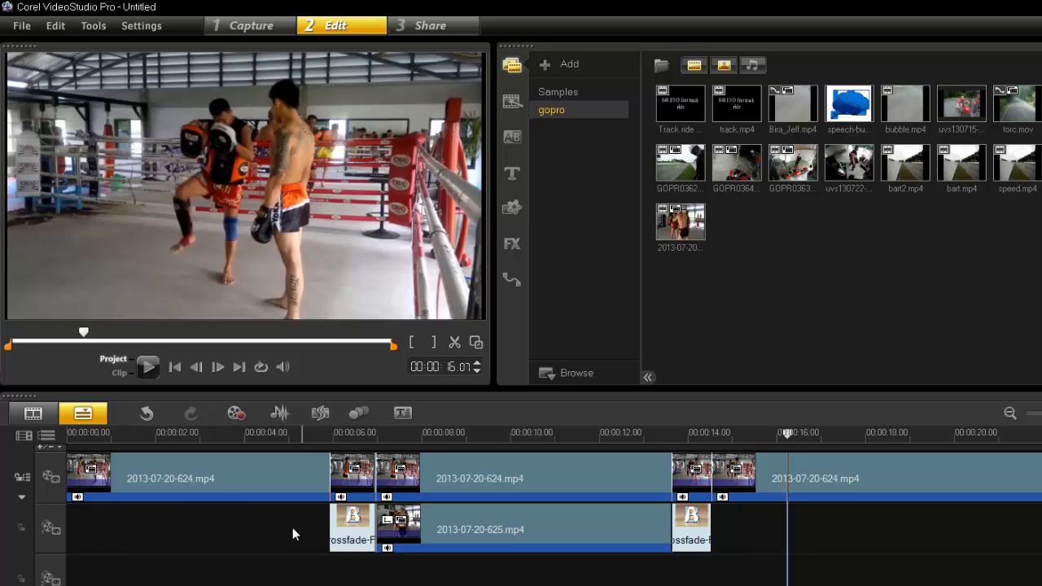
mouse_move(426, 547)
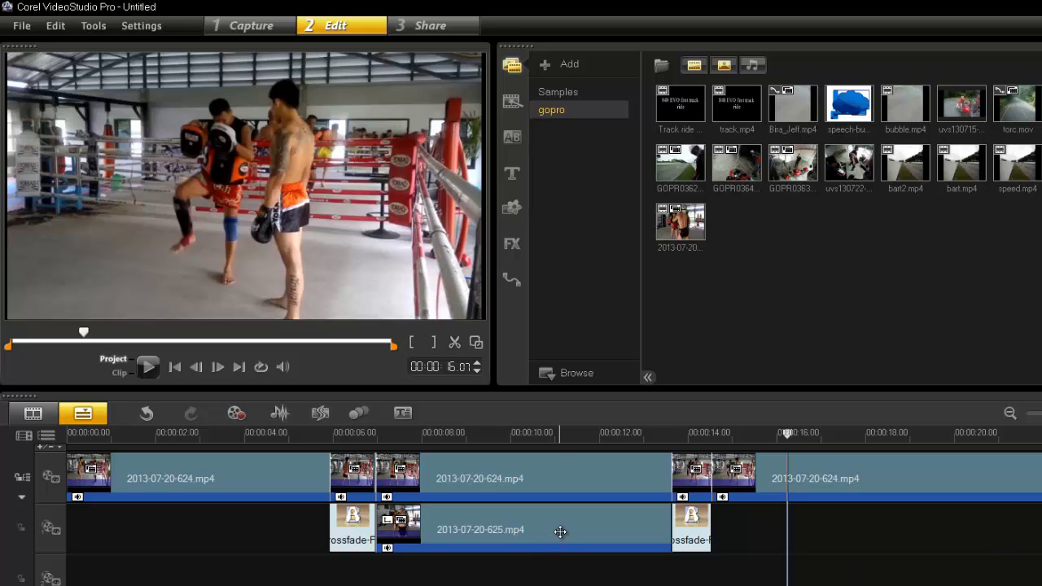
mouse_move(182, 490)
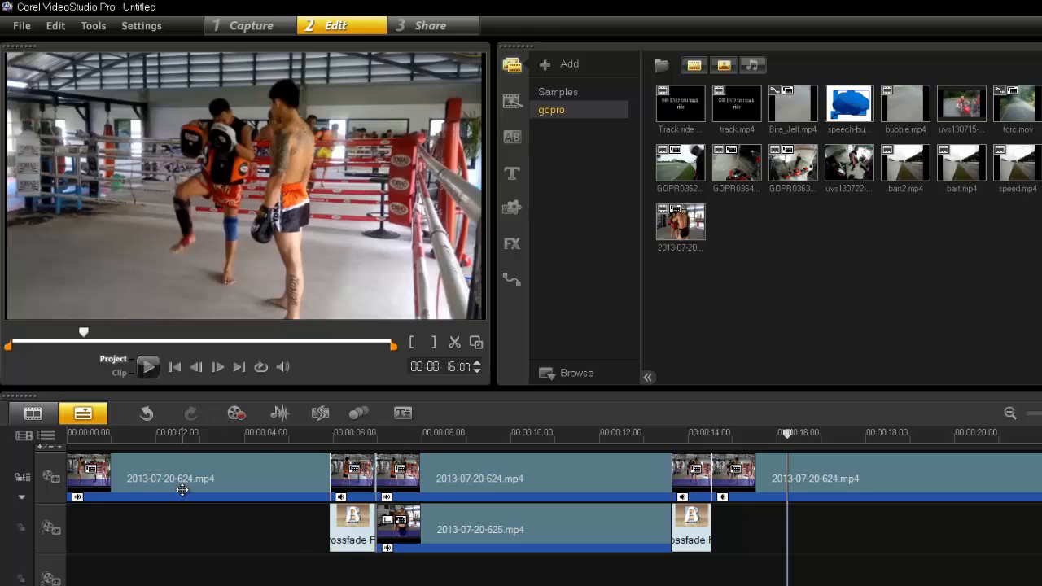
mouse_move(210, 471)
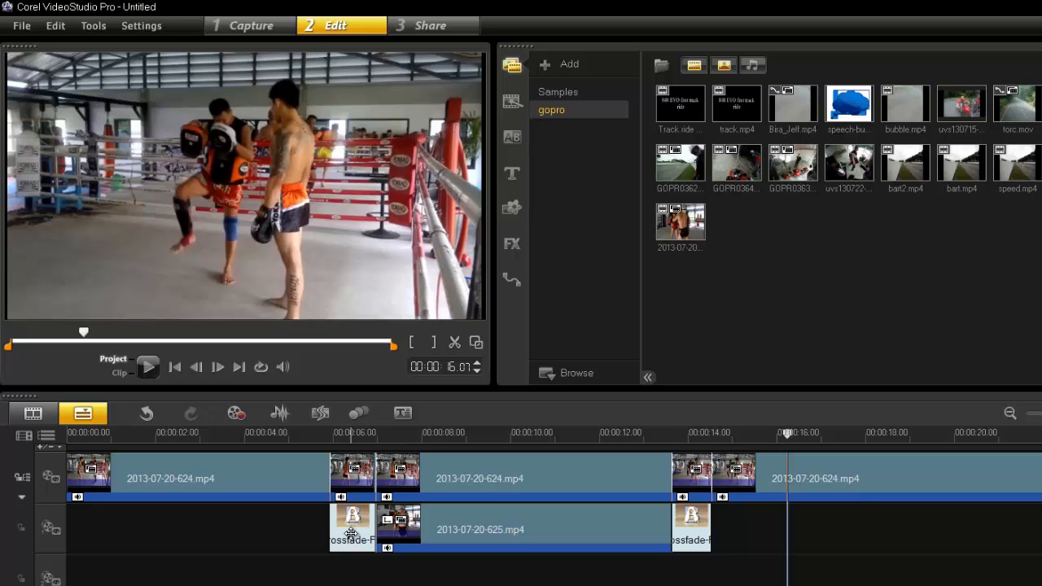
mouse_move(707, 351)
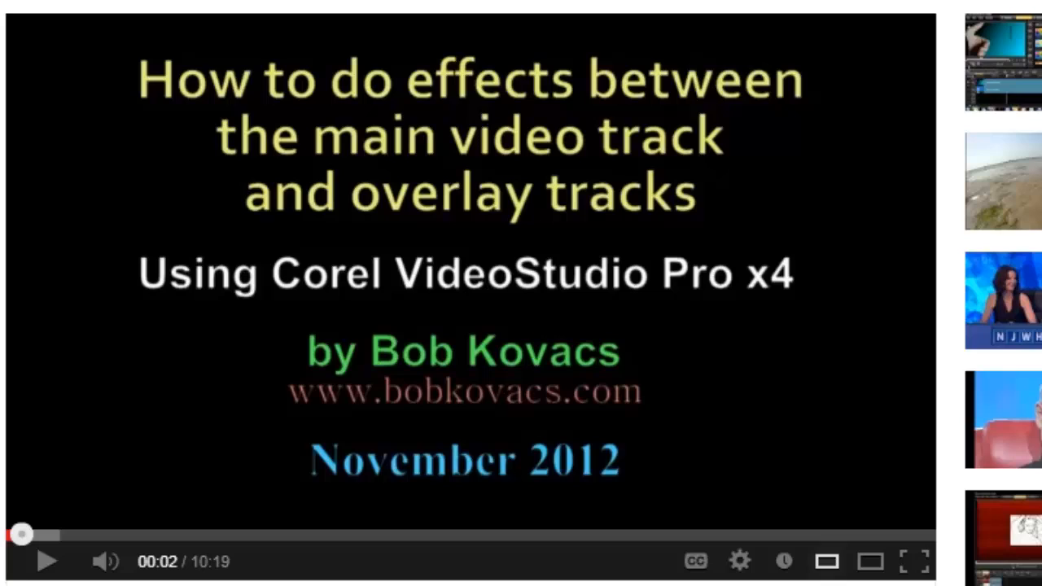
mouse_move(504, 452)
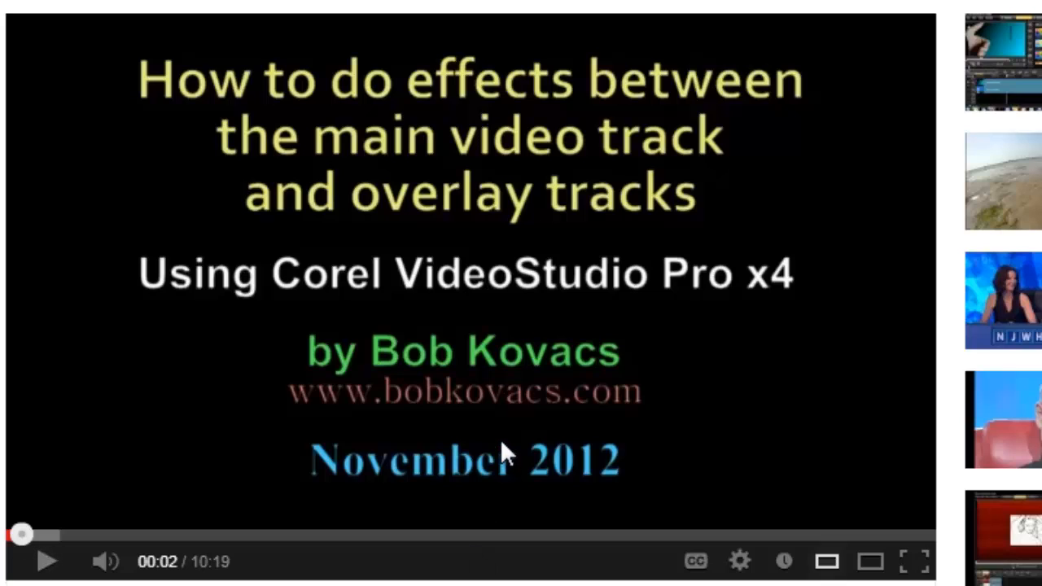